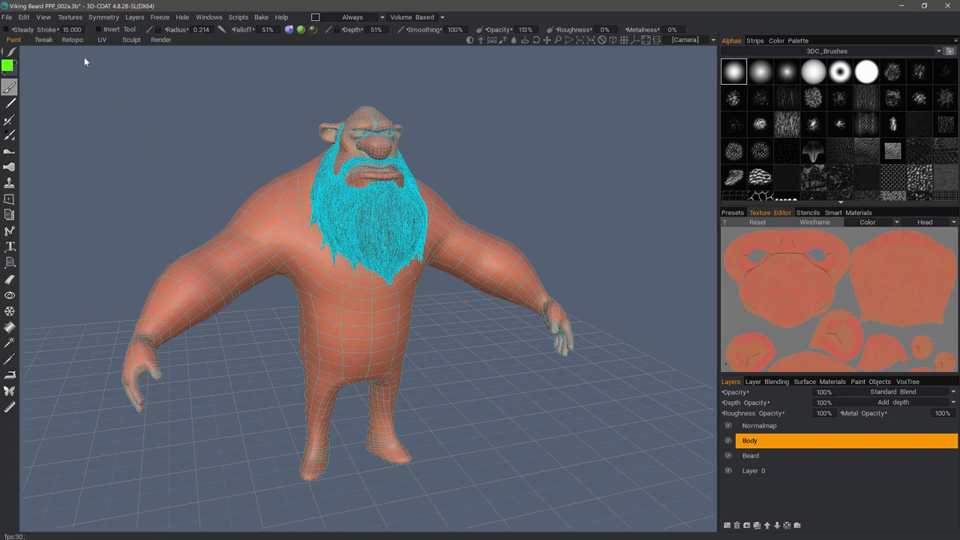
{"action": "mouse_move", "coordinate": [210, 17]}
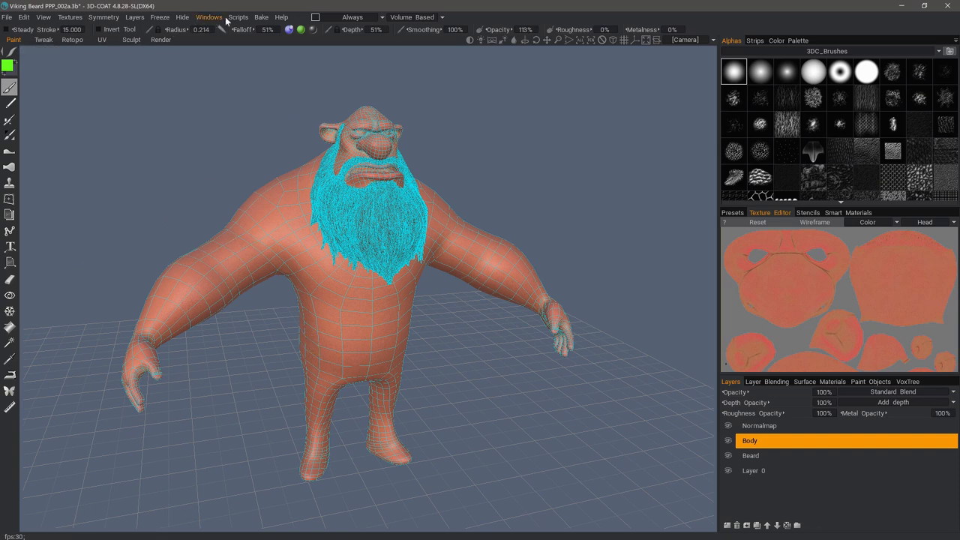
- Bring the character's paint-room mesh into the Retopo room via Take mesh from Paint room
{"action": "left_click", "coordinate": [261, 17]}
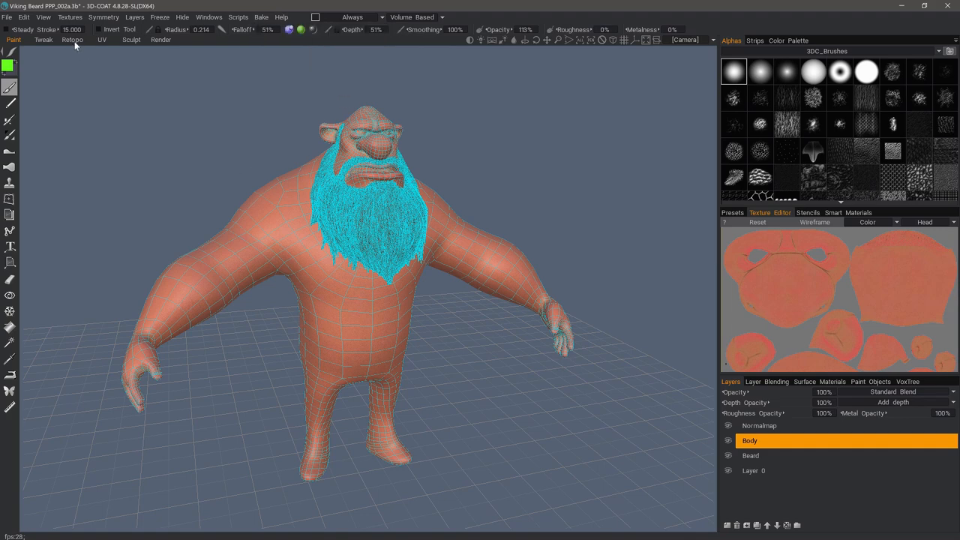
{"action": "left_click", "coordinate": [72, 39]}
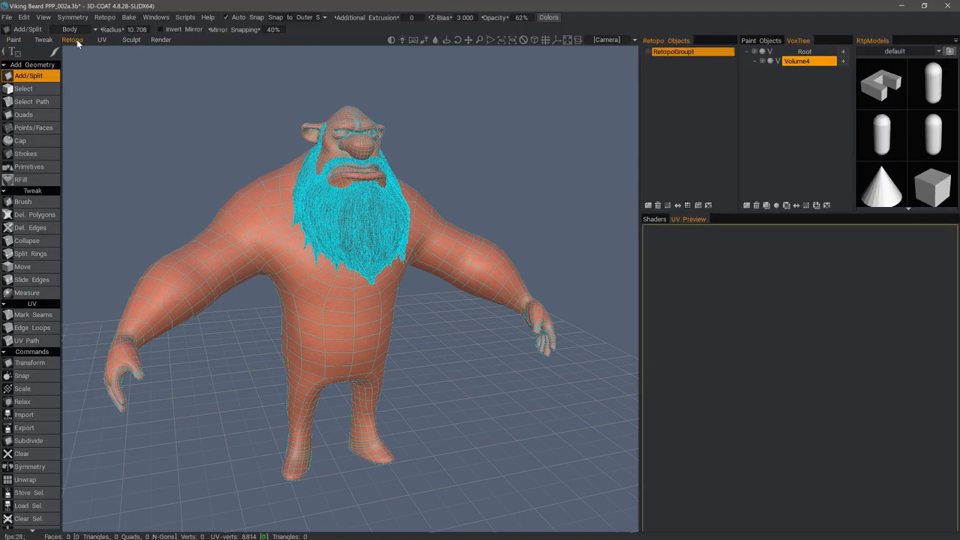
{"action": "mouse_move", "coordinate": [138, 67]}
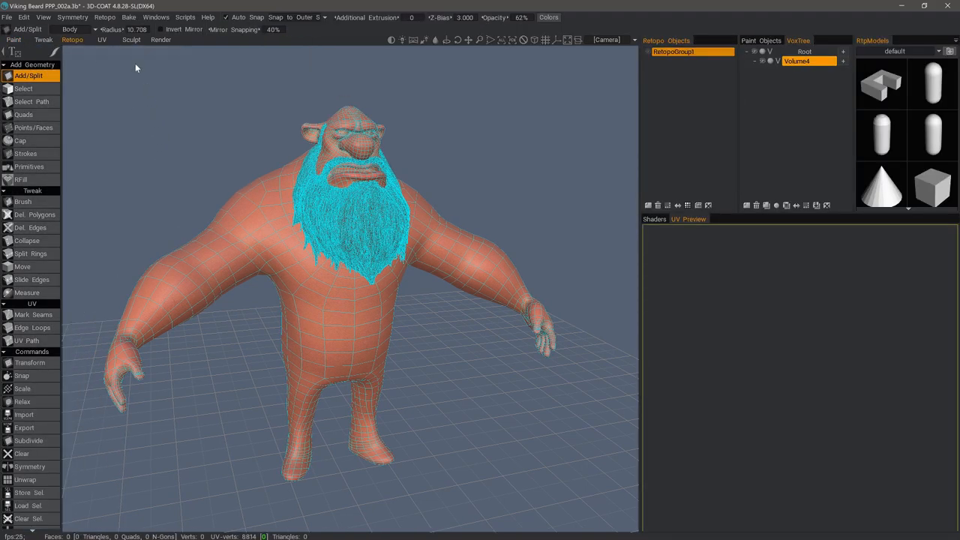
{"action": "left_click", "coordinate": [105, 18]}
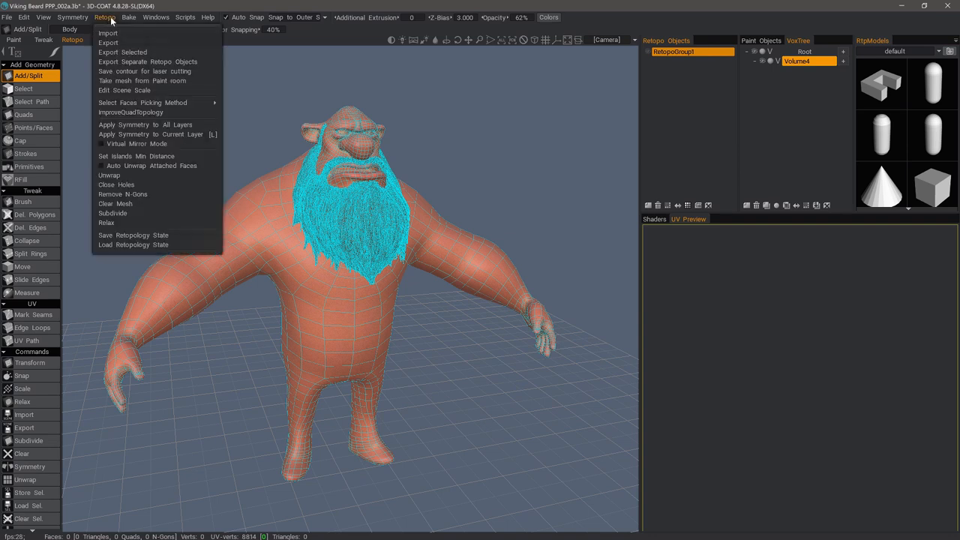
{"action": "mouse_move", "coordinate": [138, 81]}
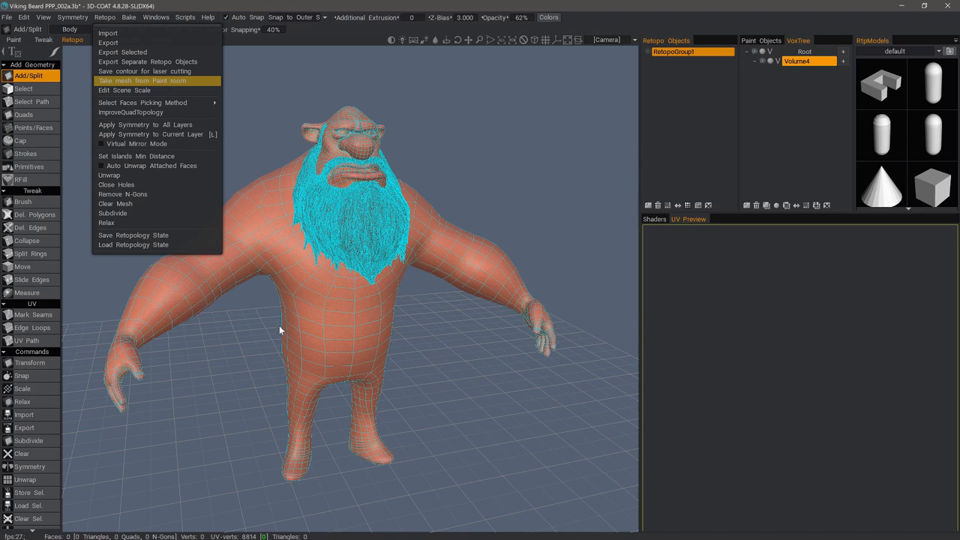
{"action": "left_click", "coordinate": [138, 81]}
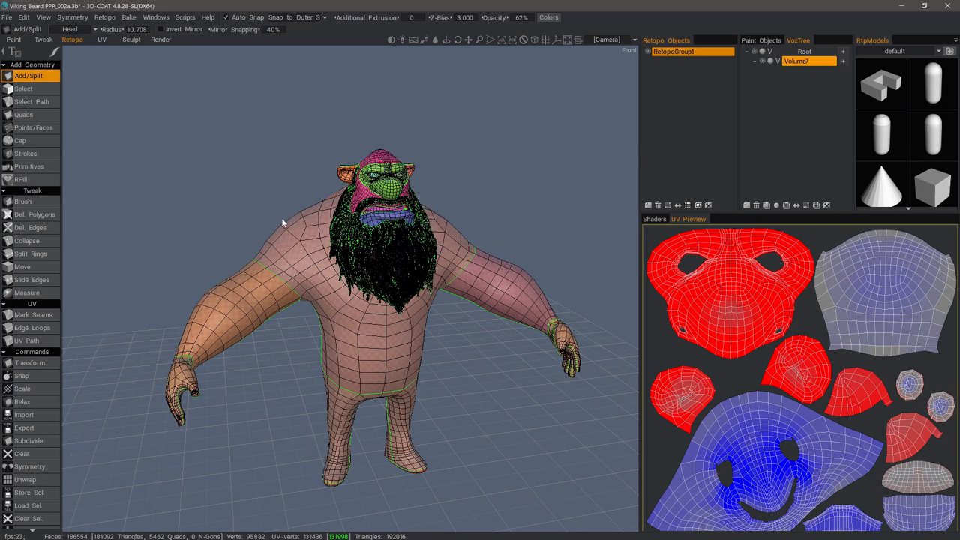
- Select the mesh faces and add a new retopo group renamed Body under RetopoGroup1
{"action": "left_click", "coordinate": [24, 89]}
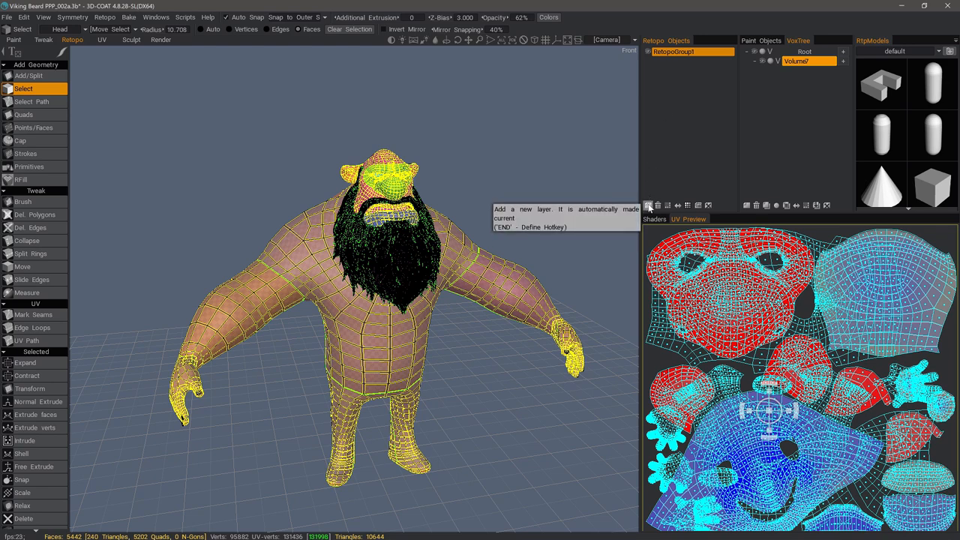
{"action": "left_click", "coordinate": [647, 204]}
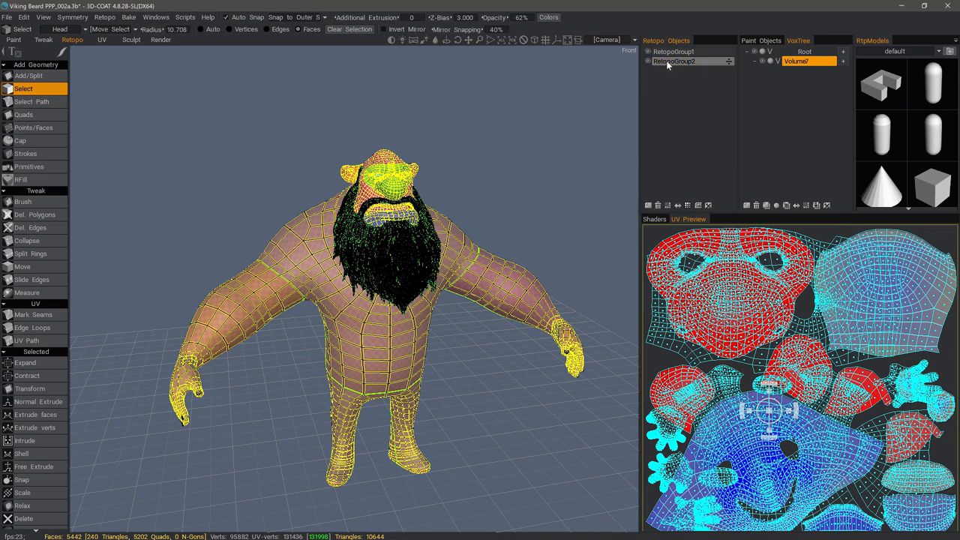
{"action": "double_click", "coordinate": [673, 60]}
{"action": "type", "text": "Body"}
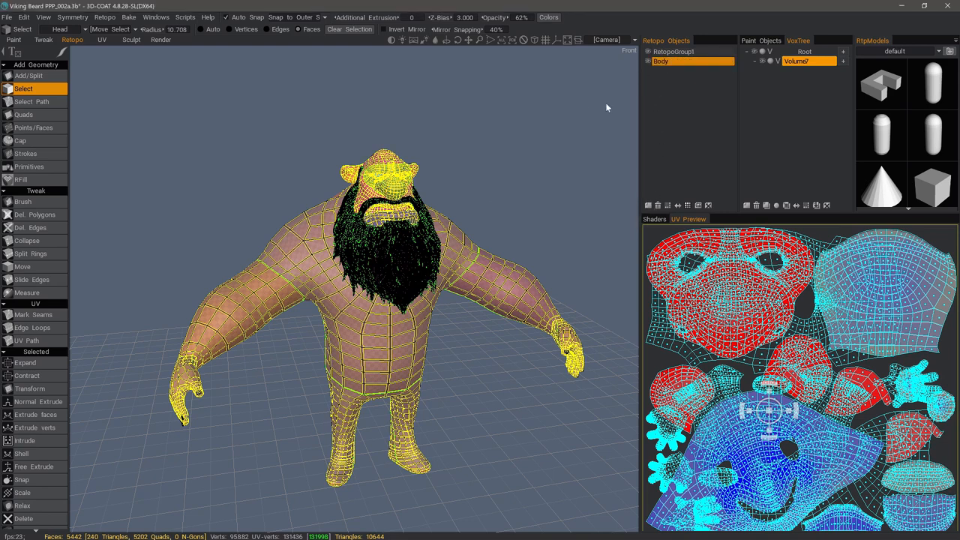
{"action": "mouse_move", "coordinate": [699, 204]}
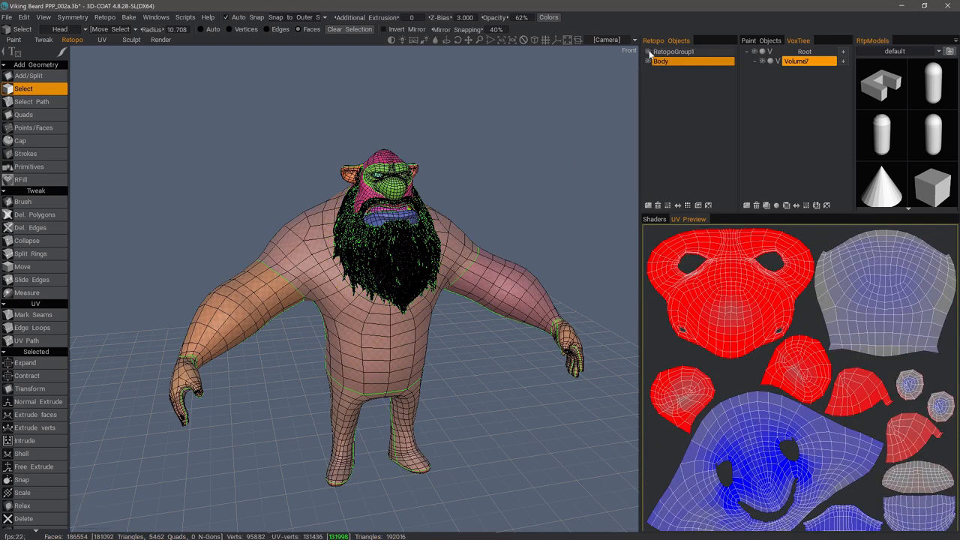
- Show the Paint Objects list with Body, Fingernails and Beard and adjust the retopo group display
{"action": "left_click", "coordinate": [672, 51]}
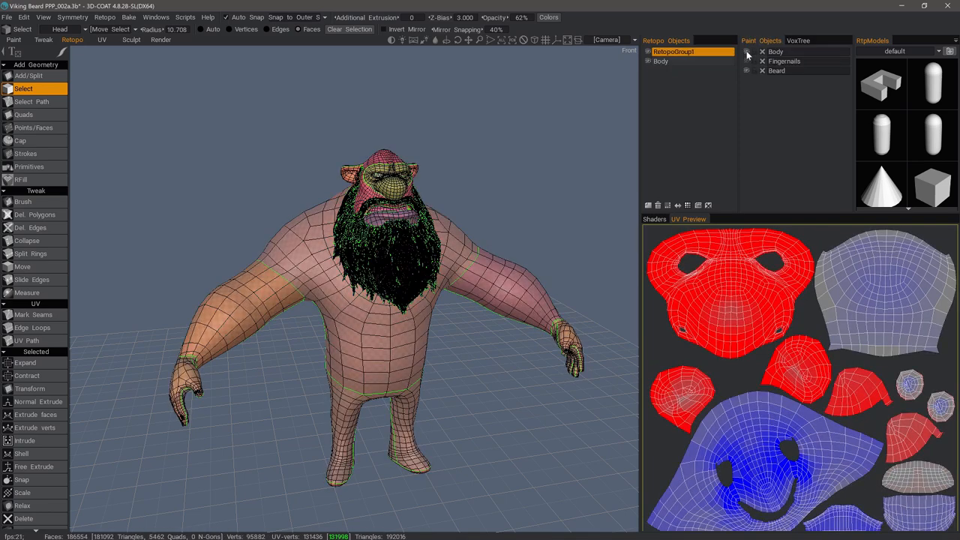
{"action": "left_click", "coordinate": [747, 51]}
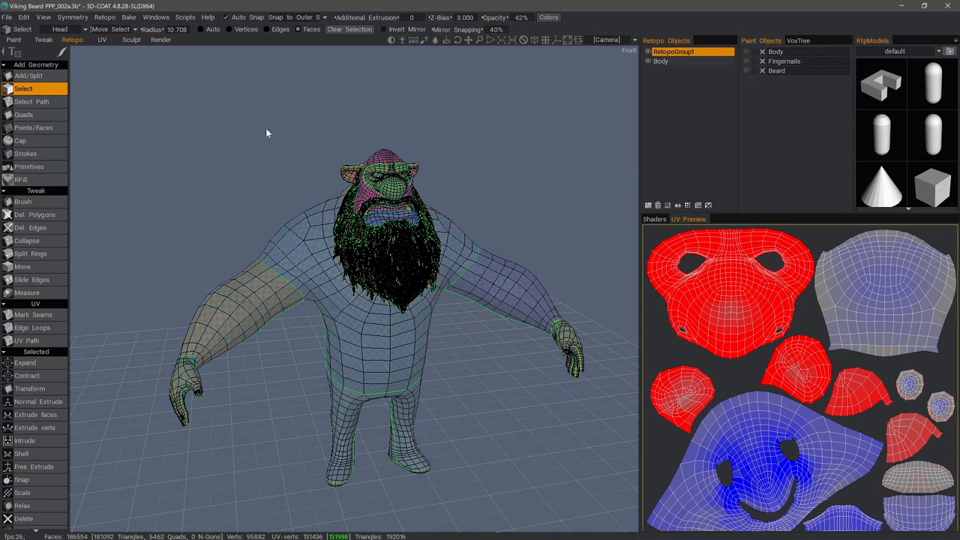
- In the Sculpt room, orbit toward the character and start renaming the beard layer 'Bea'
{"action": "left_click", "coordinate": [131, 39]}
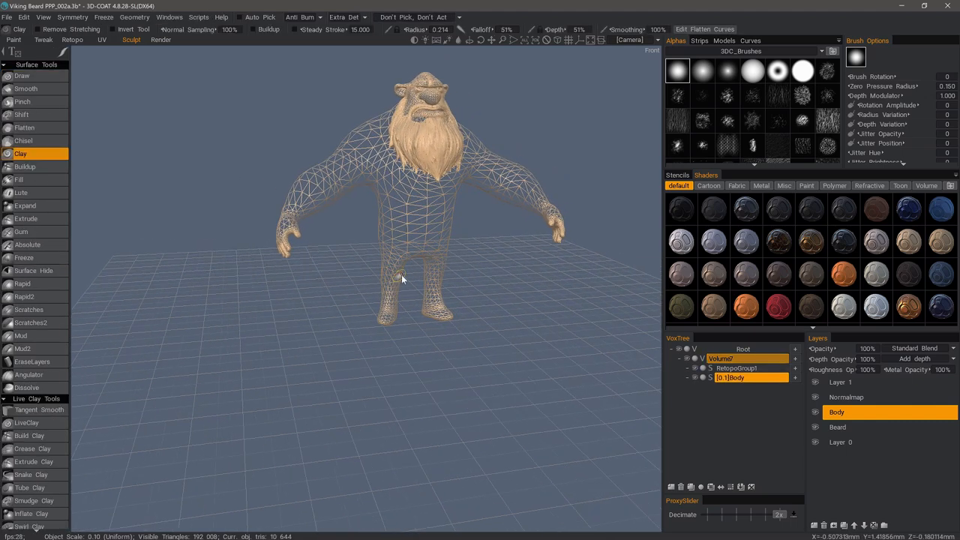
{"action": "left_click_drag", "start_coordinate": [401, 278], "coordinate": [509, 297]}
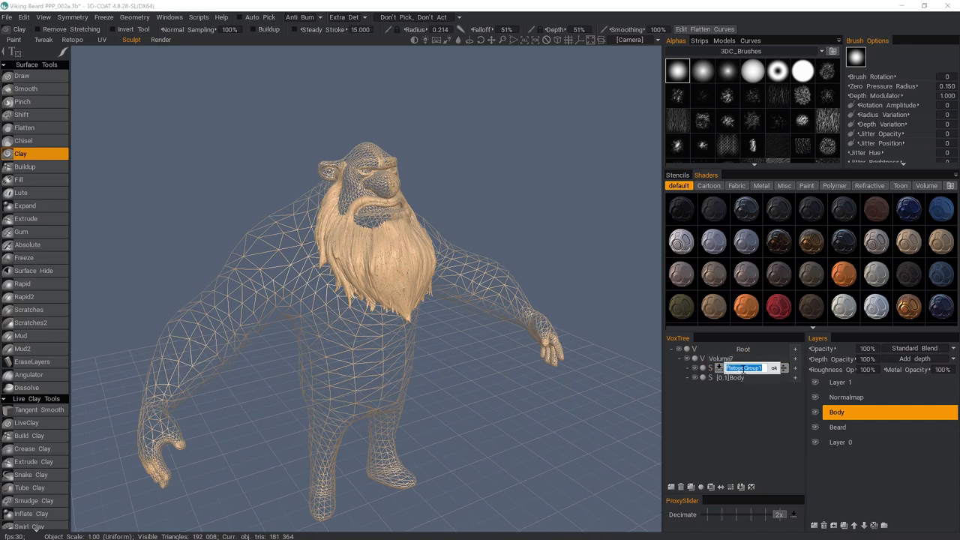
{"action": "type", "text": "Bea"}
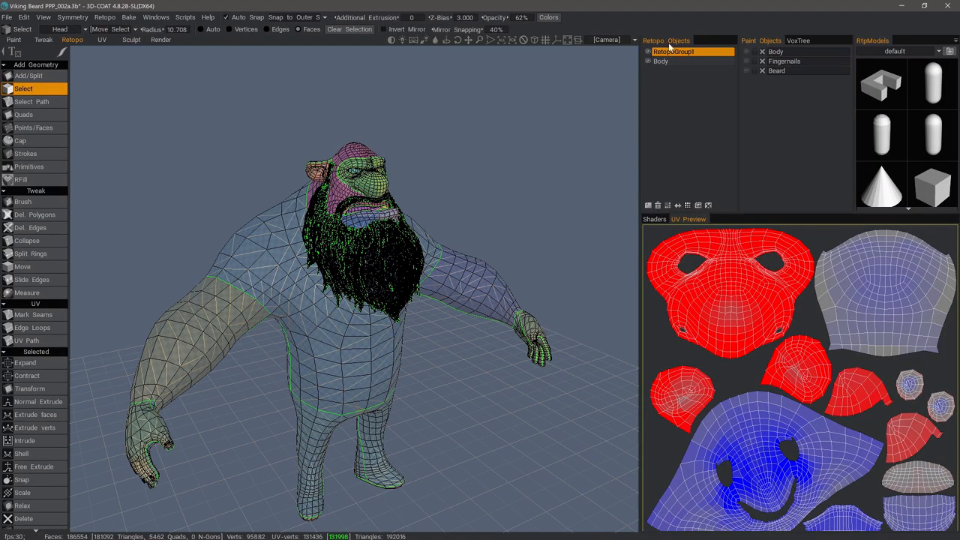
- Rename RetopoGroup1 to Beard beside the Body retopo group
{"action": "double_click", "coordinate": [673, 51]}
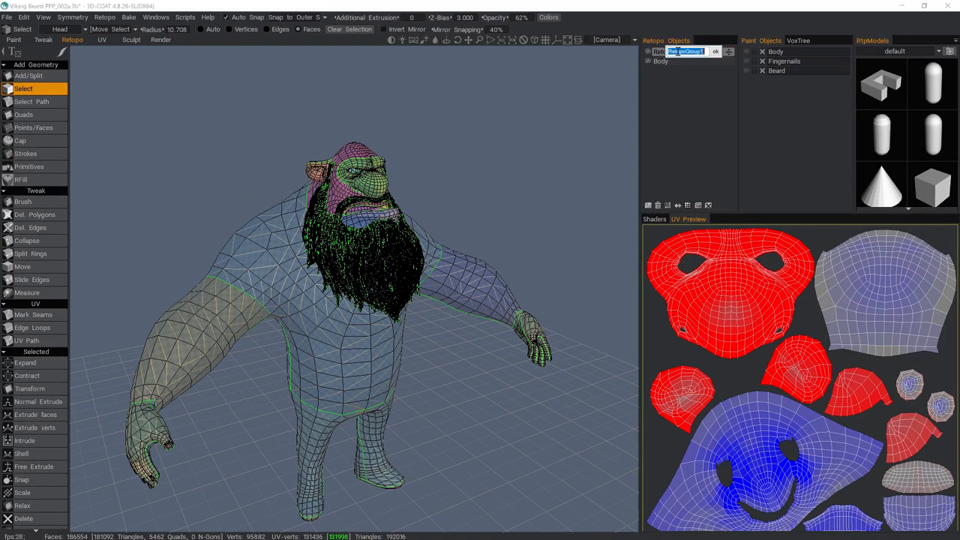
{"action": "type", "text": "Beard"}
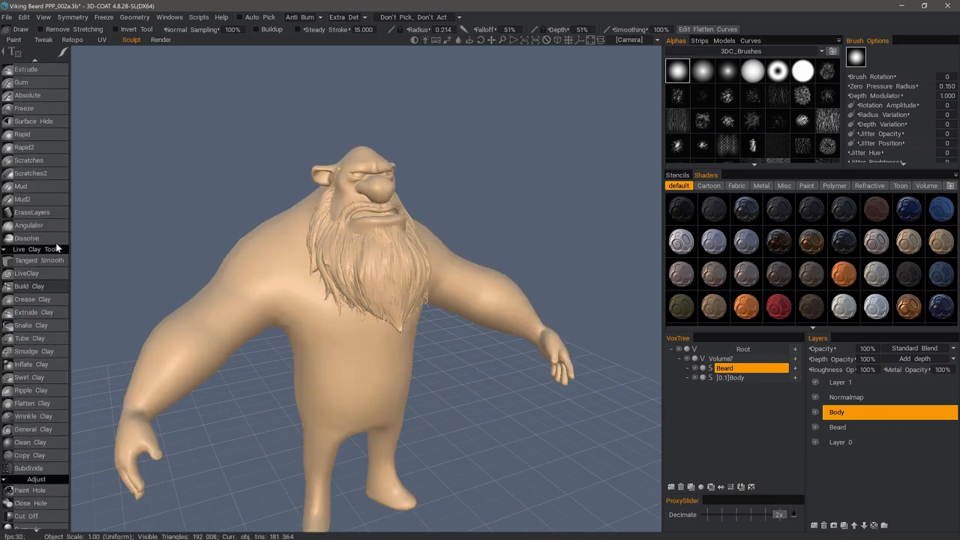
- Pick the Beard retopo object and choose the Tweak Brush tool for moving its vertices
{"action": "scroll", "scroll_direction": "down", "scroll_amount": 3}
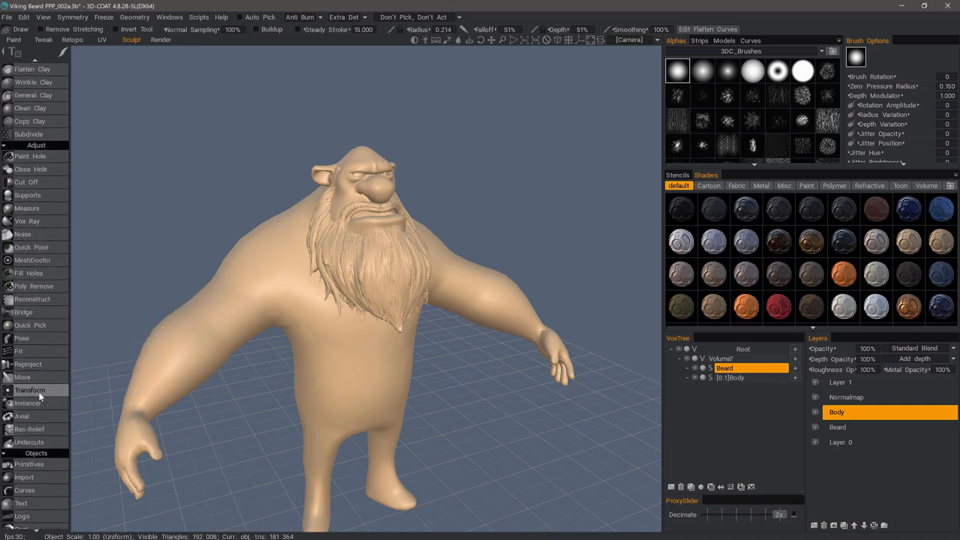
{"action": "left_click", "coordinate": [22, 376]}
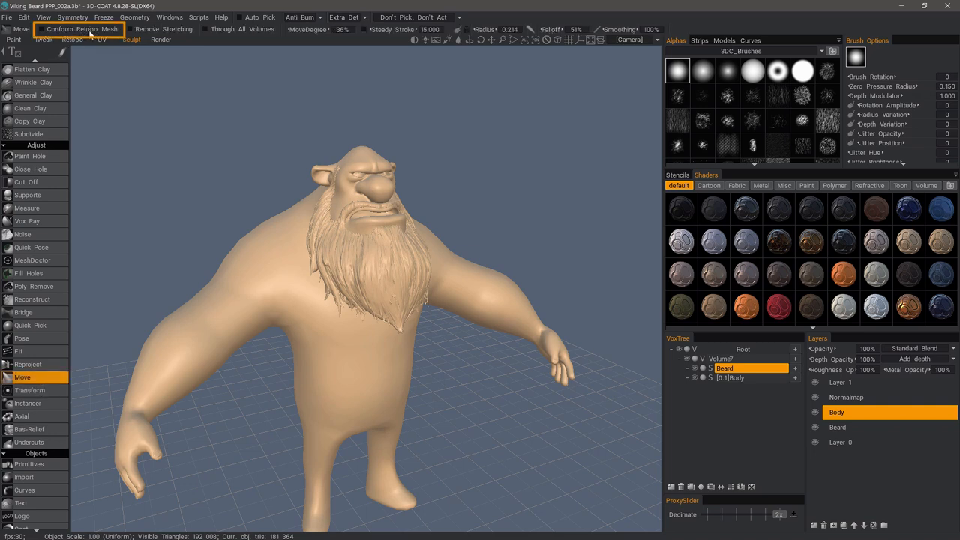
{"action": "mouse_move", "coordinate": [66, 350]}
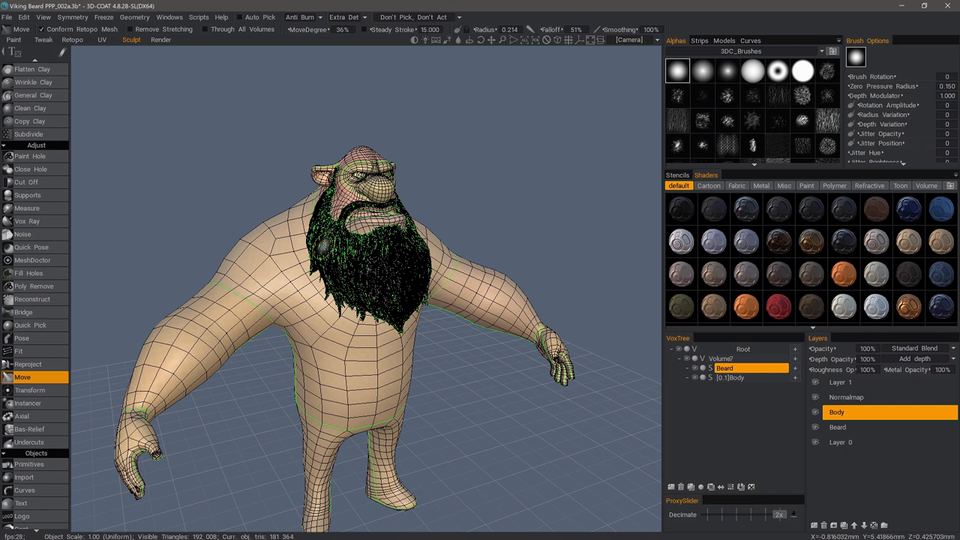
{"action": "mouse_move", "coordinate": [202, 225]}
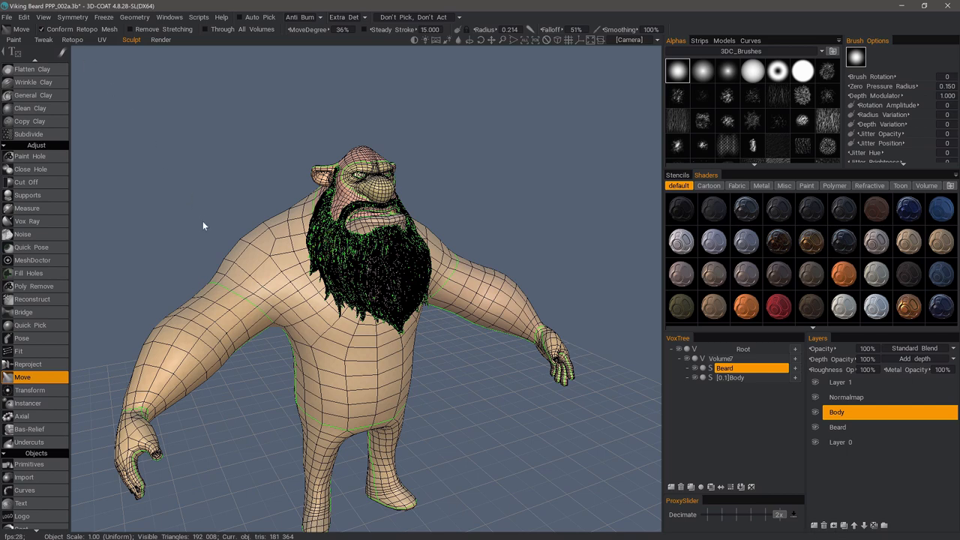
{"action": "mouse_move", "coordinate": [216, 212]}
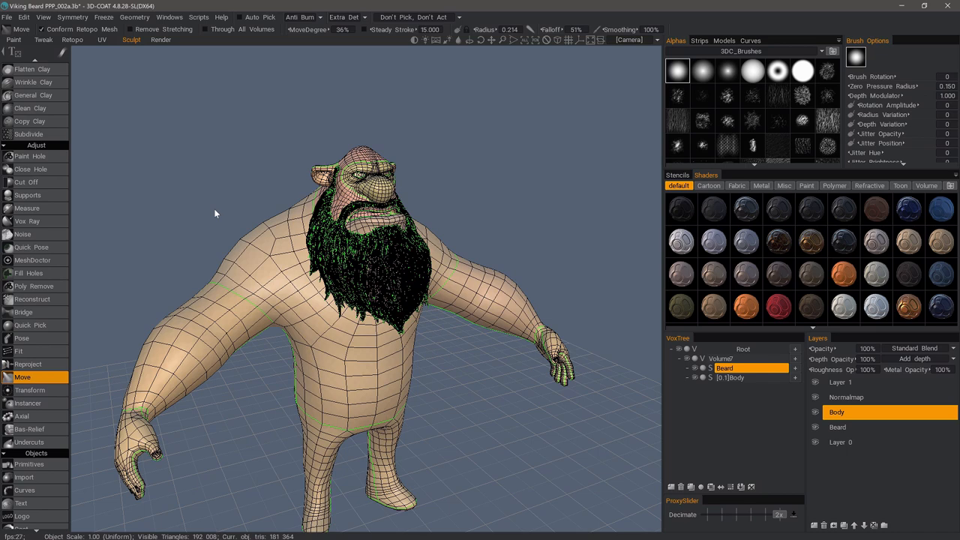
{"action": "mouse_move", "coordinate": [232, 221]}
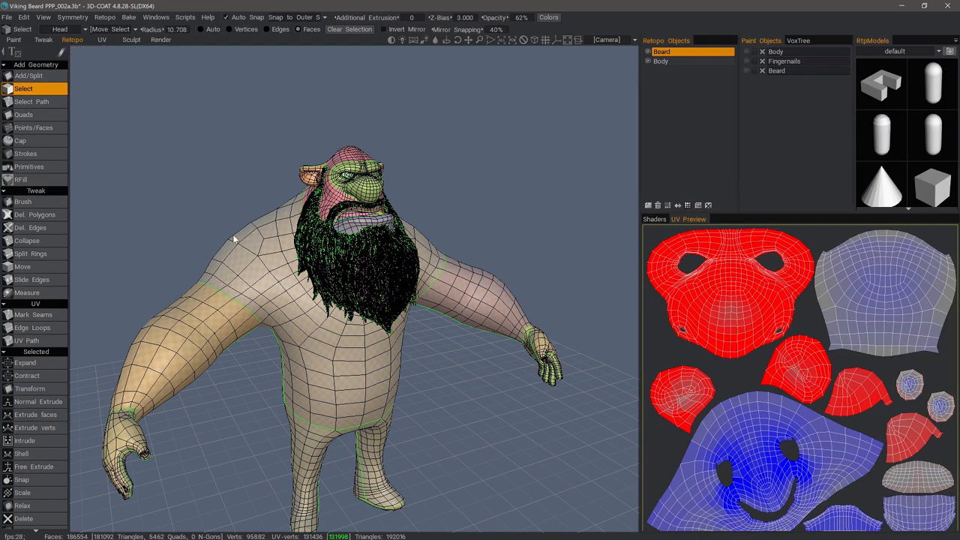
{"action": "mouse_move", "coordinate": [258, 18]}
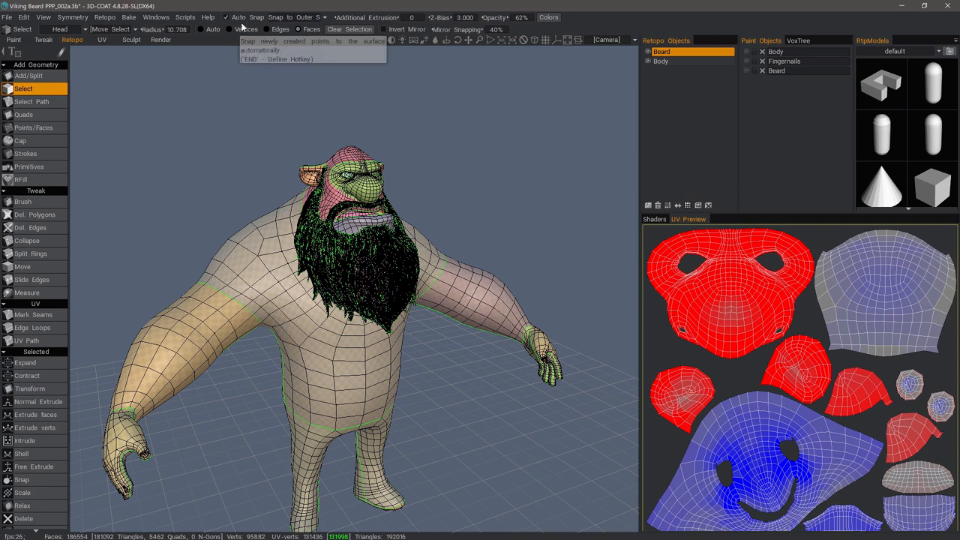
{"action": "left_click", "coordinate": [22, 201]}
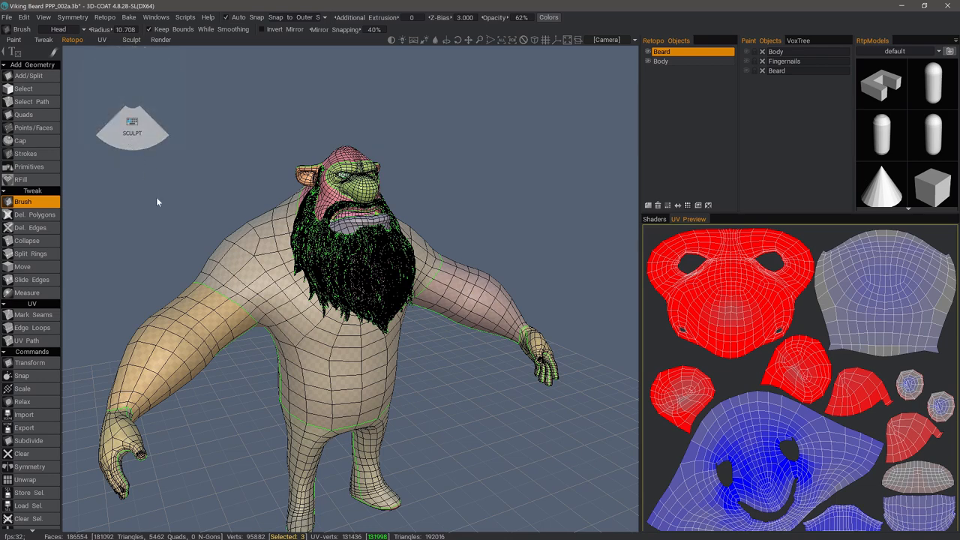
- Brush the Beard retopo vertices, make Body the active retopo object, and return to the Sculpt room
{"action": "left_click", "coordinate": [131, 39]}
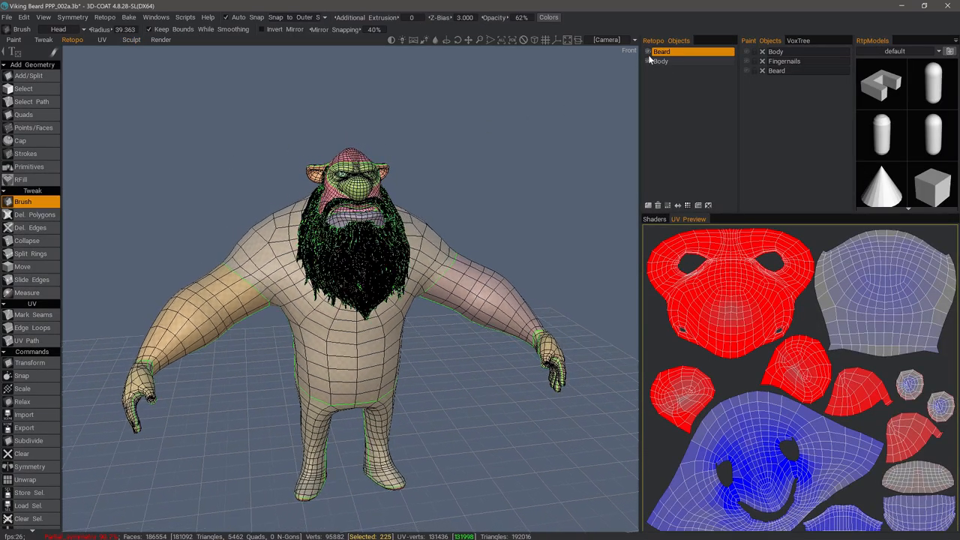
{"action": "left_click", "coordinate": [660, 60]}
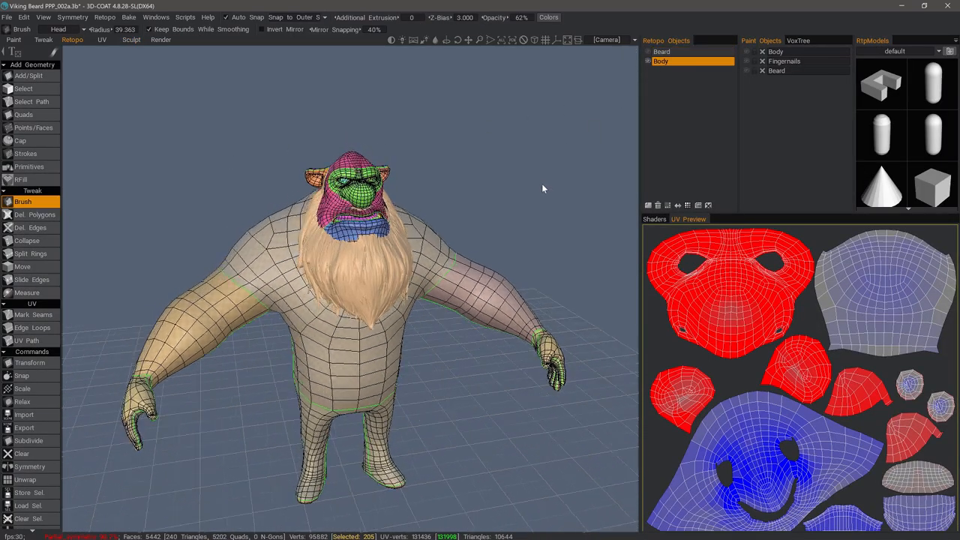
{"action": "left_click", "coordinate": [130, 39]}
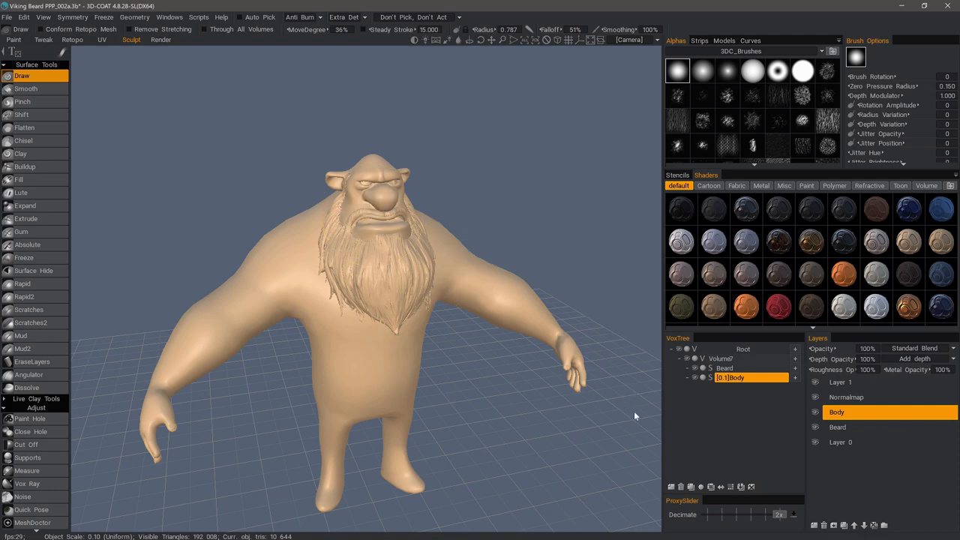
{"action": "mouse_move", "coordinate": [620, 435]}
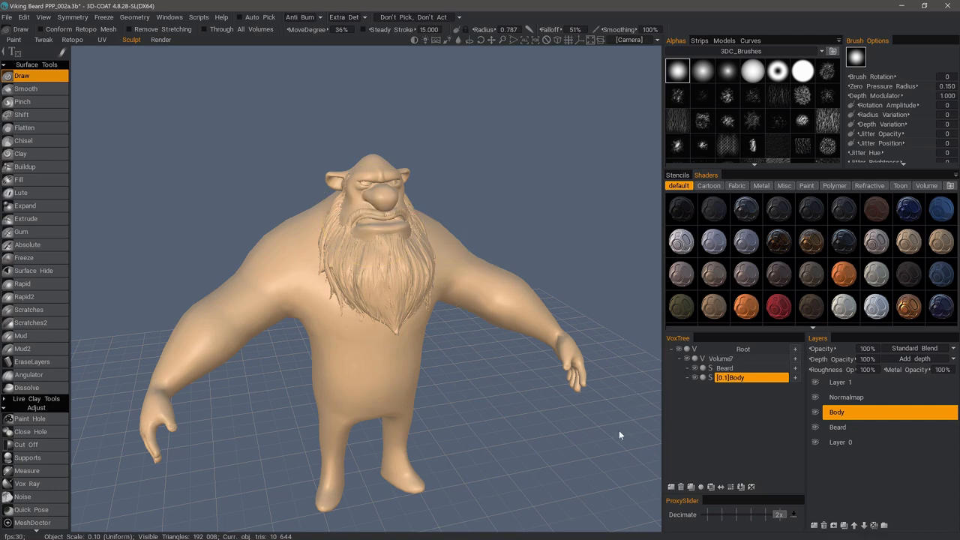
{"action": "left_click", "coordinate": [732, 486]}
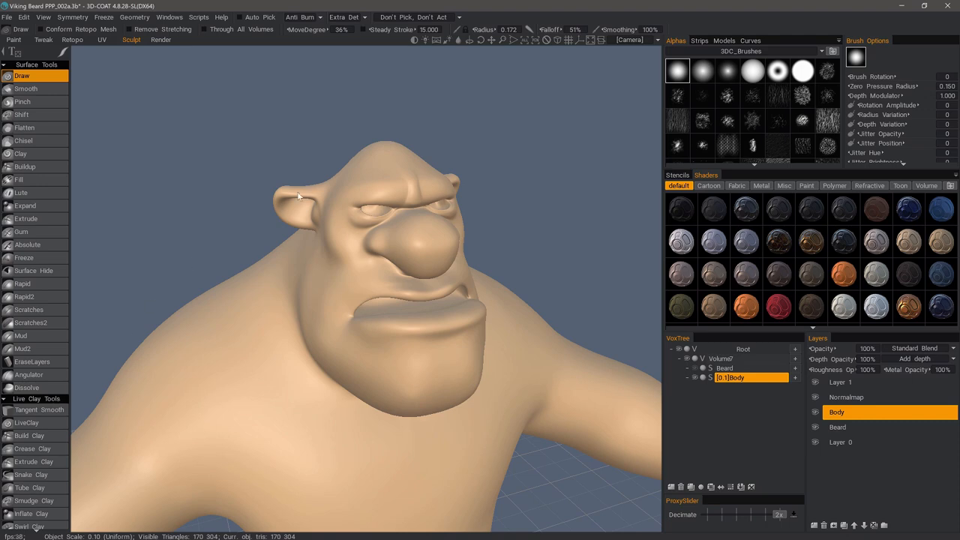
- Show the retopo mesh with 4 and stroke LiveClay detail over the face and cheek
{"action": "key", "text": "4"}
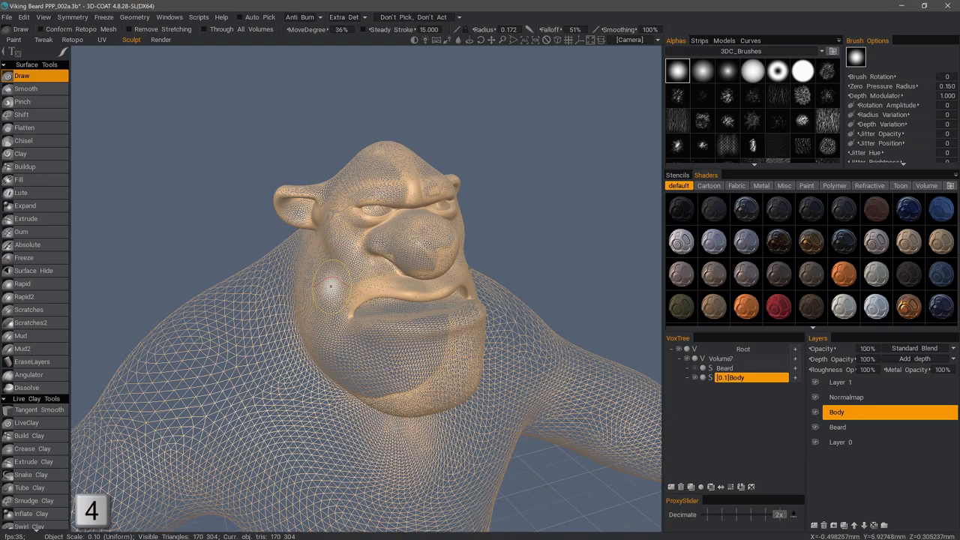
{"action": "left_click", "coordinate": [27, 423]}
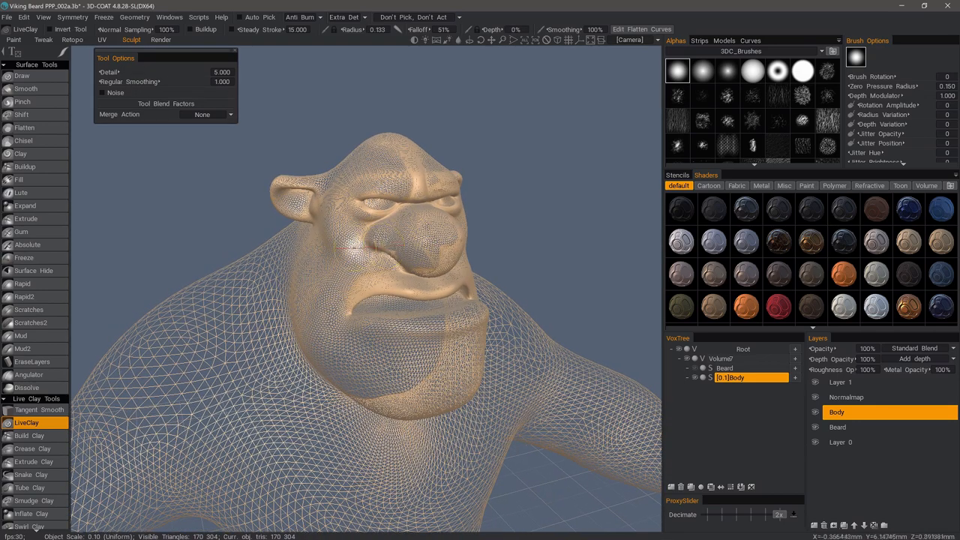
{"action": "left_click_drag", "start_coordinate": [352, 225], "coordinate": [345, 240]}
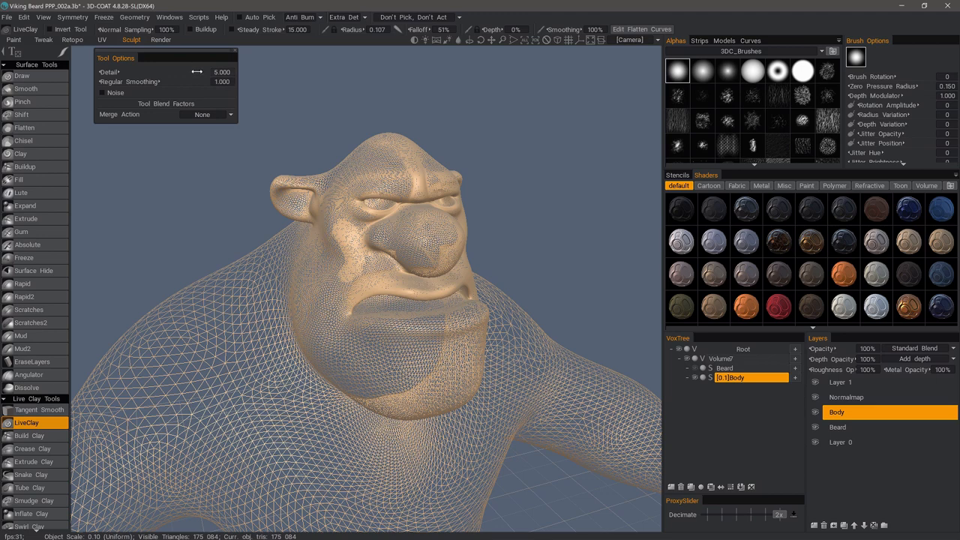
{"action": "left_click", "coordinate": [217, 72]}
{"action": "type", "text": "3.000"}
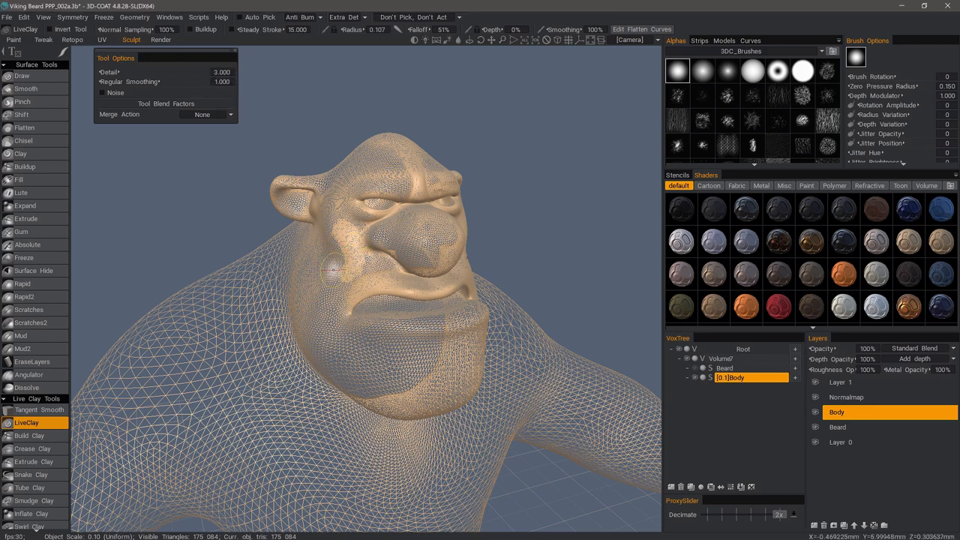
{"action": "left_click_drag", "start_coordinate": [330, 270], "coordinate": [338, 315]}
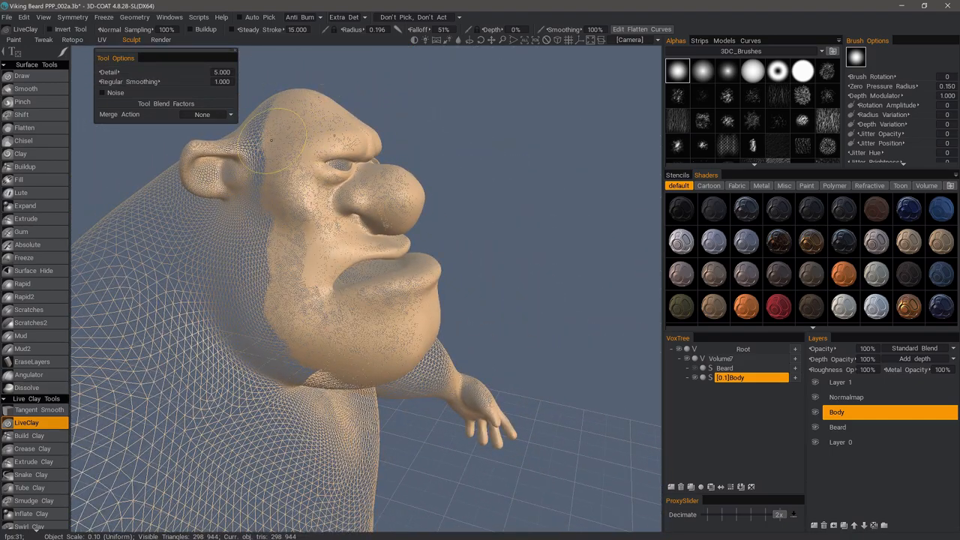
- Orbit the head from the front and below while continuing LiveClay sculpting, then save with Ctrl+S
{"action": "left_click_drag", "start_coordinate": [270, 138], "coordinate": [262, 221]}
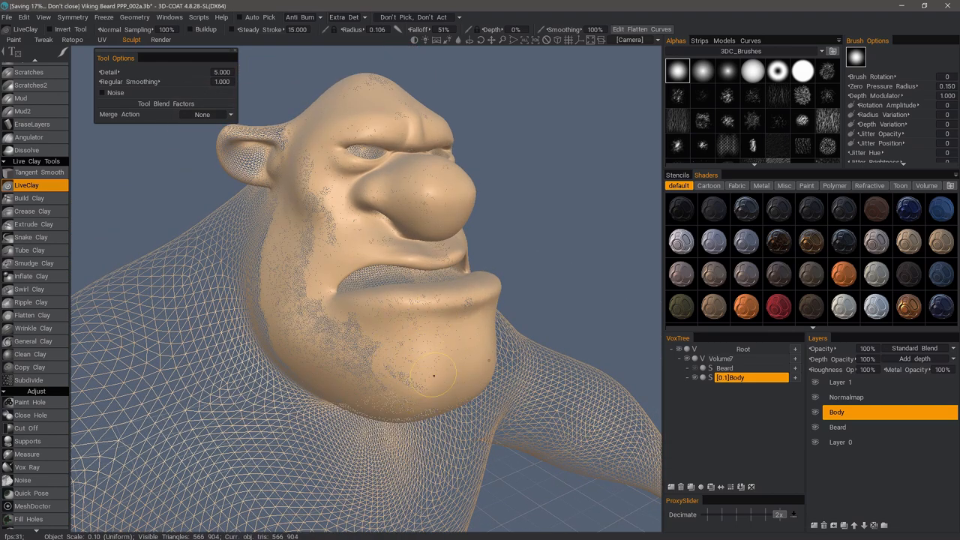
{"action": "left_click_drag", "start_coordinate": [433, 375], "coordinate": [352, 361]}
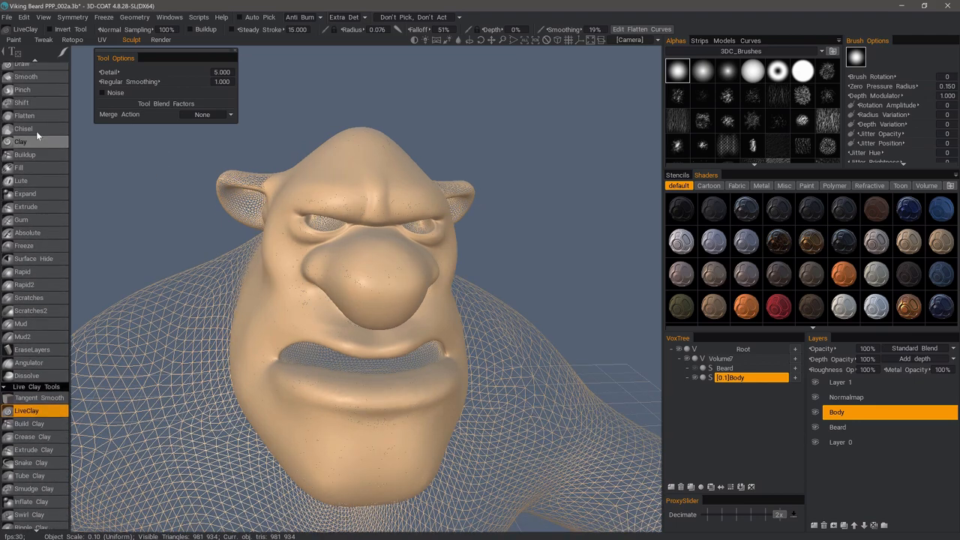
- Pinch sharp creases around the Viking's eye and beside the nose, undoing one stroke
{"action": "left_click", "coordinate": [24, 102]}
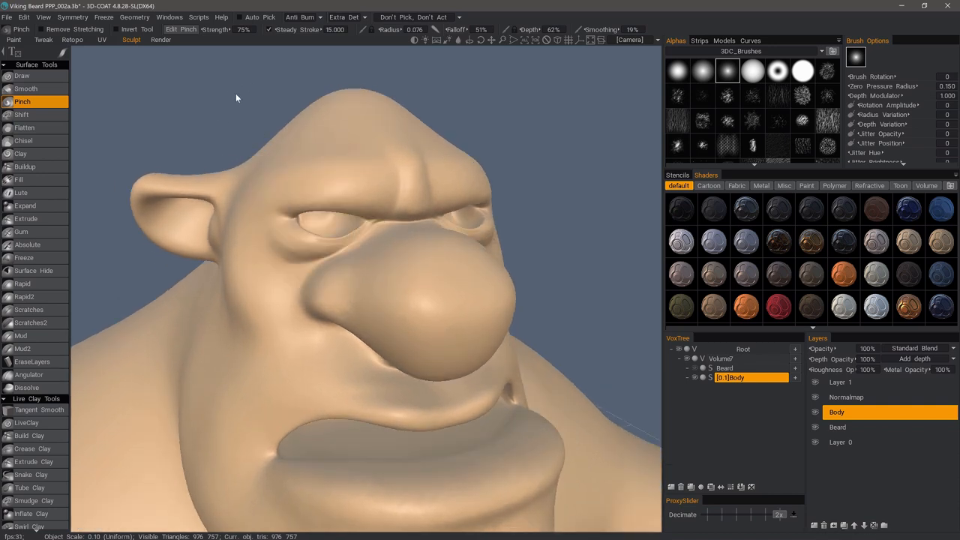
{"action": "key", "text": "ctrl+z"}
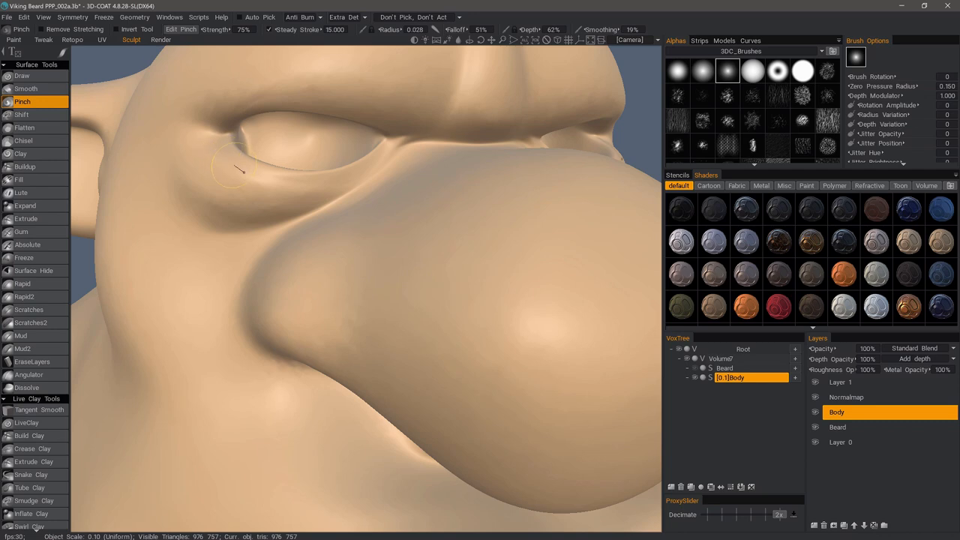
{"action": "left_click_drag", "start_coordinate": [232, 168], "coordinate": [363, 177]}
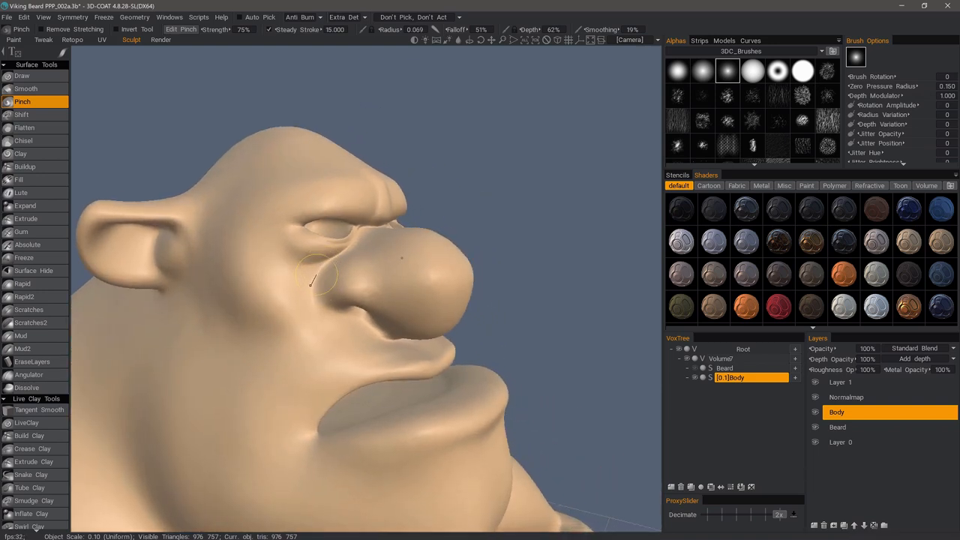
{"action": "left_click_drag", "start_coordinate": [313, 282], "coordinate": [342, 318]}
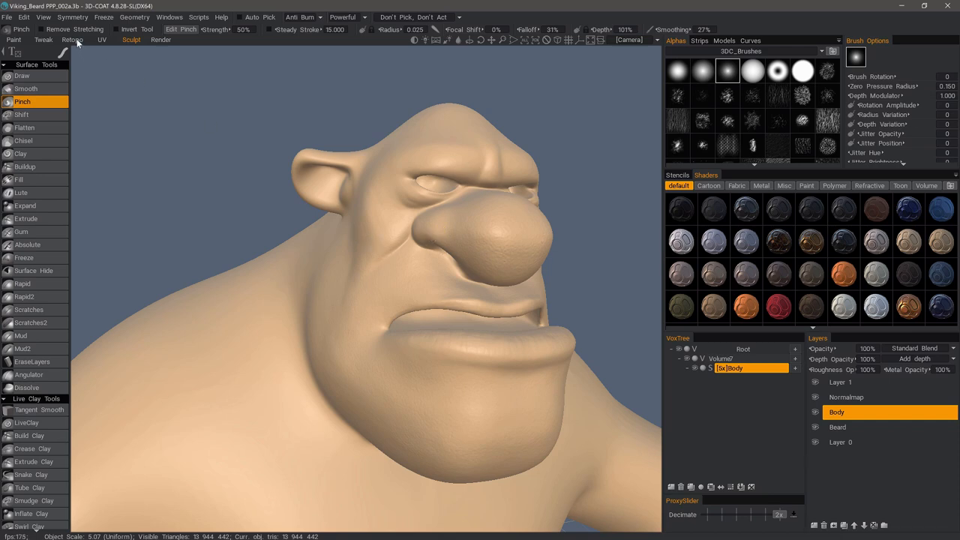
- Return to the Retopo room and bring up the bake scan-depth settings from the Bake menu
{"action": "left_click", "coordinate": [72, 39]}
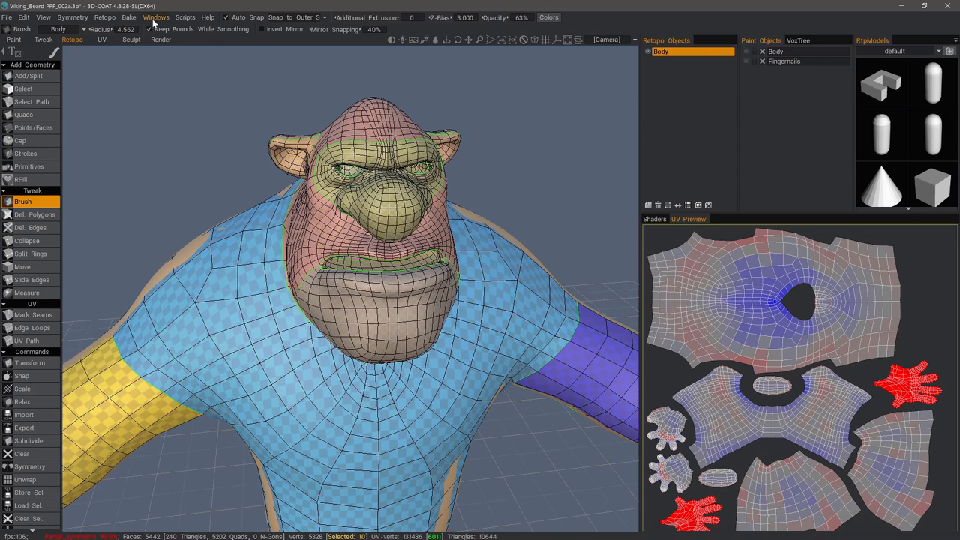
{"action": "left_click", "coordinate": [129, 18]}
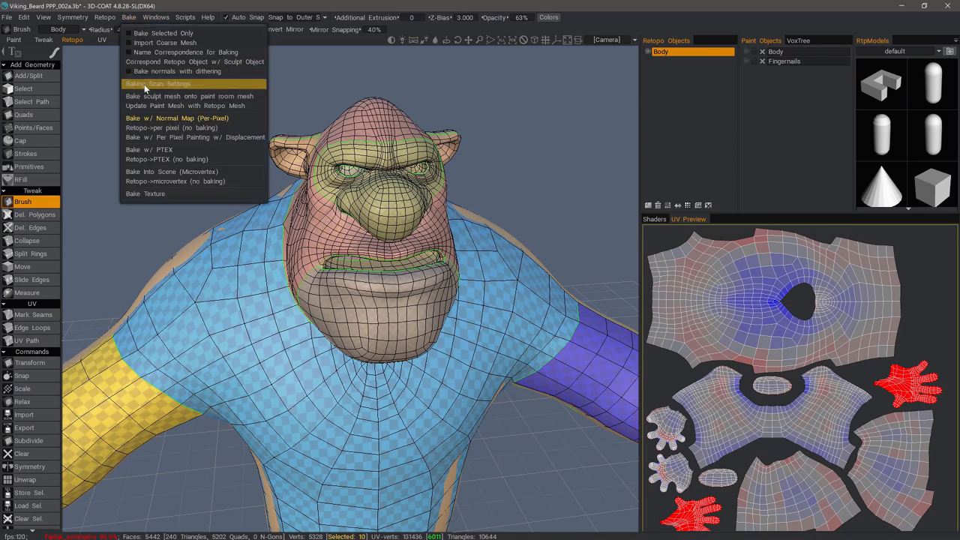
{"action": "left_click", "coordinate": [158, 84]}
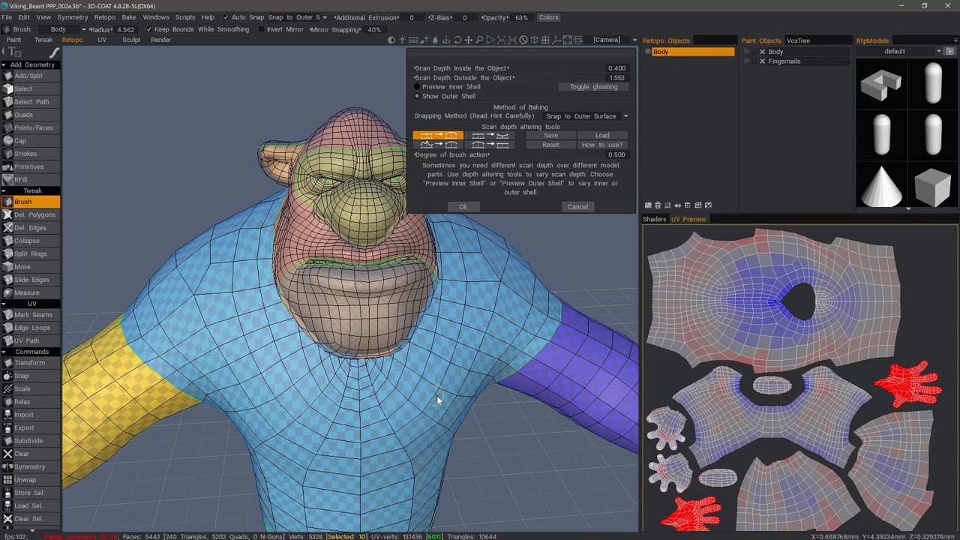